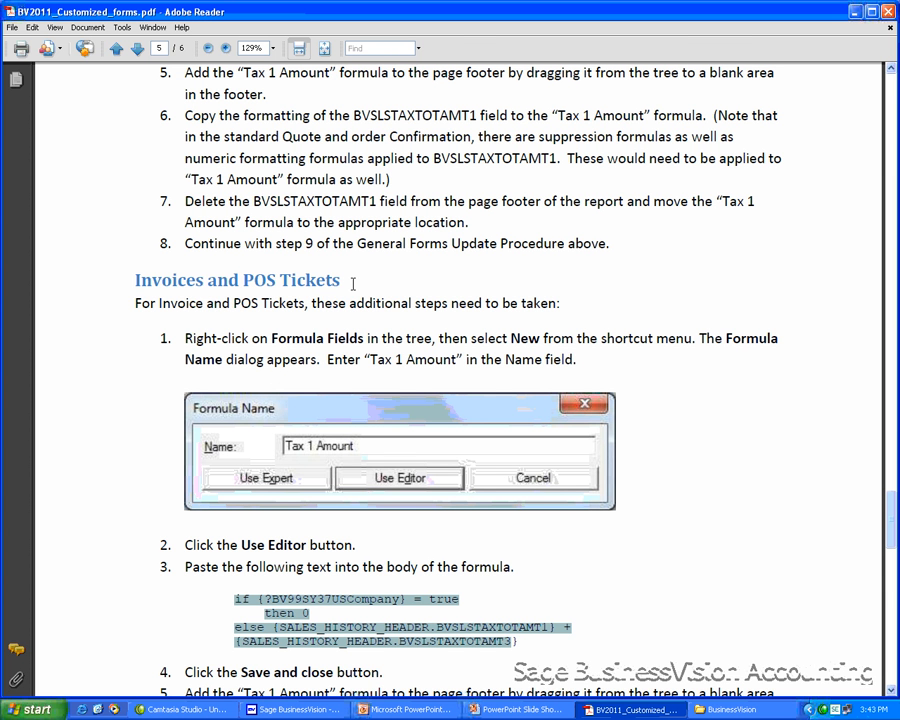
mouse_move(328, 399)
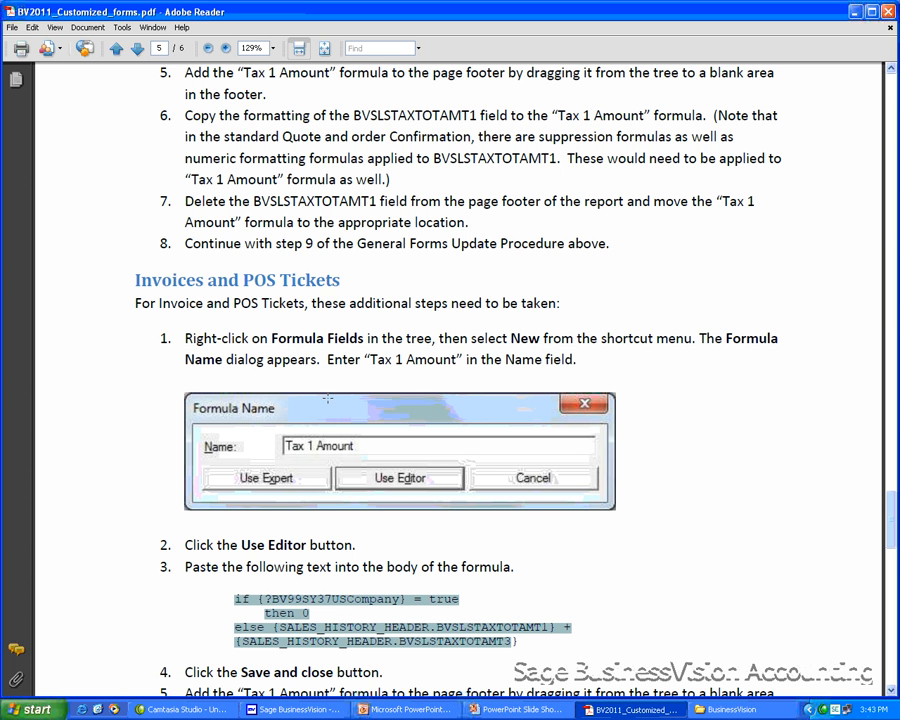